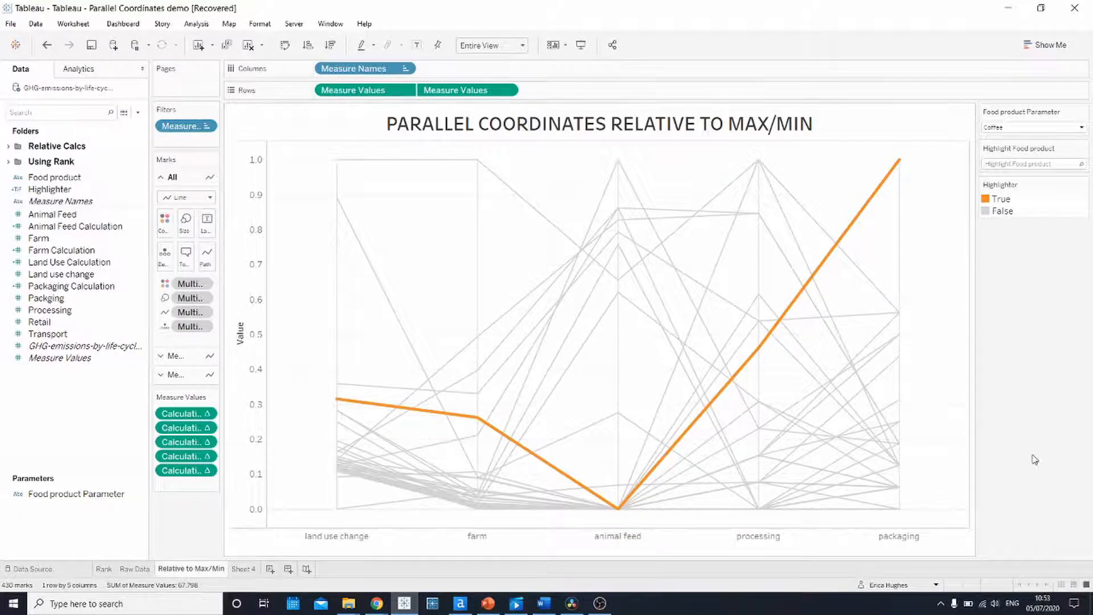
# - Start Sheet 5 and chart Animal Feed and Farm sums as bars via Measure Names/Values
pyautogui.click(302, 569)
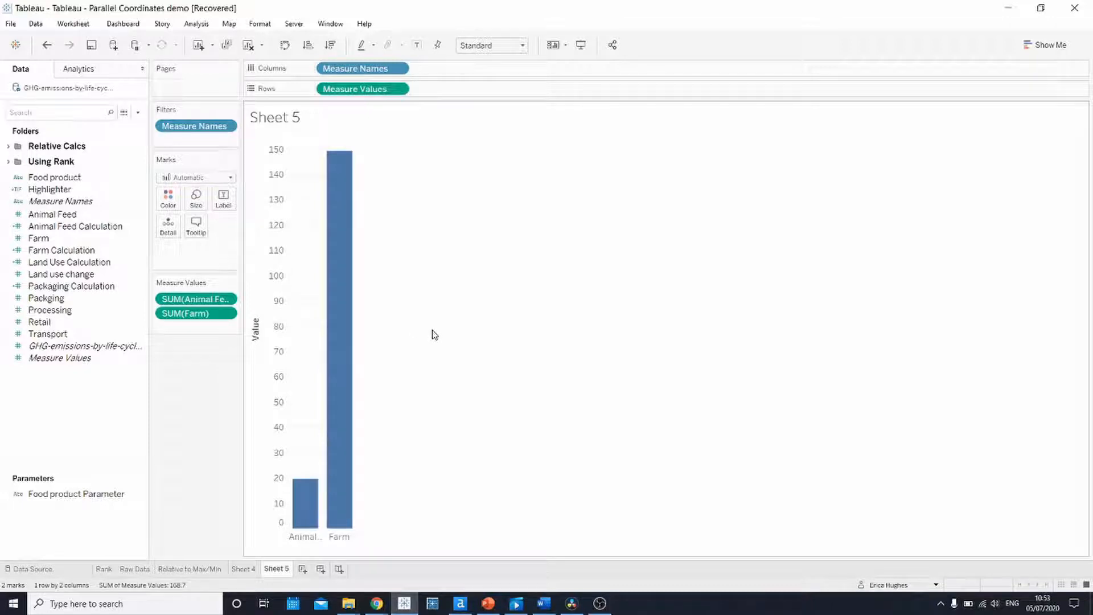
# - Add Land use change, Packging and Processing sums to Measure Values, giving five bars
pyautogui.click(61, 250)
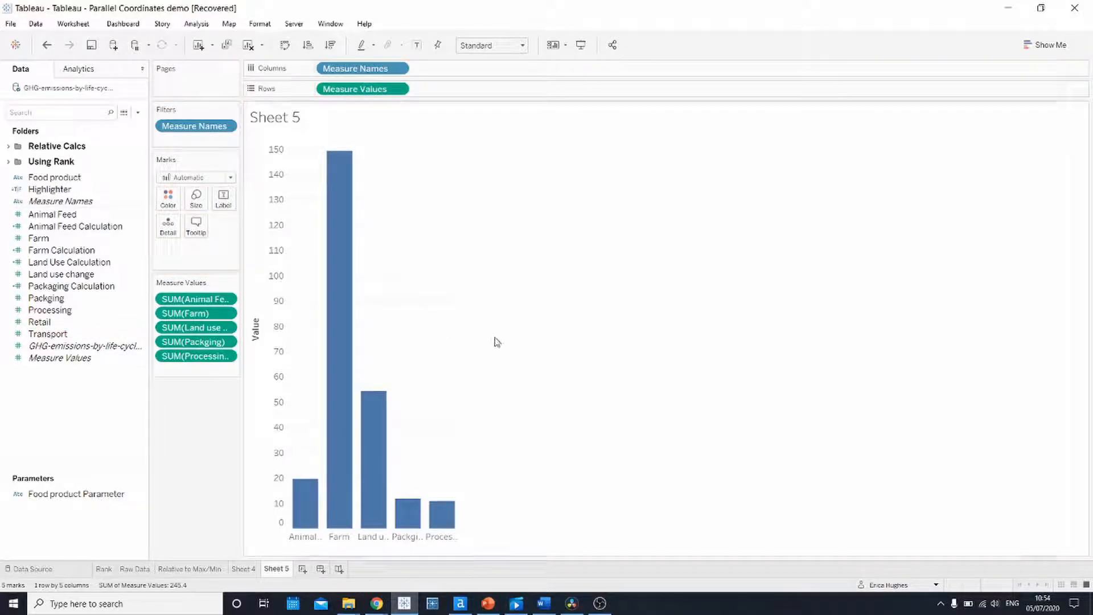
pyautogui.moveTo(281, 237)
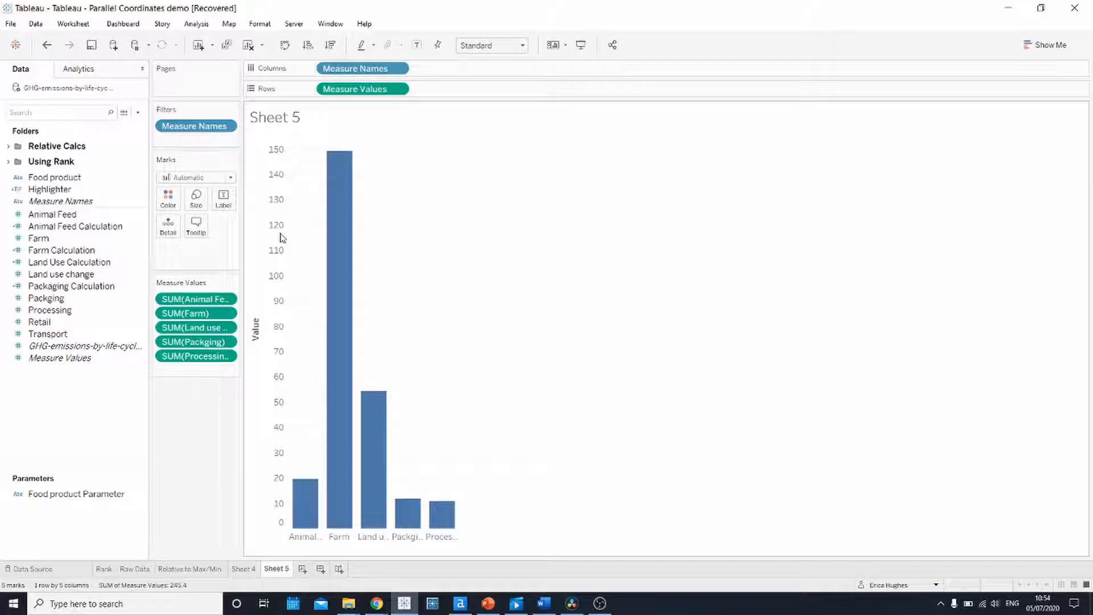
# - Switch the mark type to Line and split the lines by Food product on Detail
pyautogui.click(229, 178)
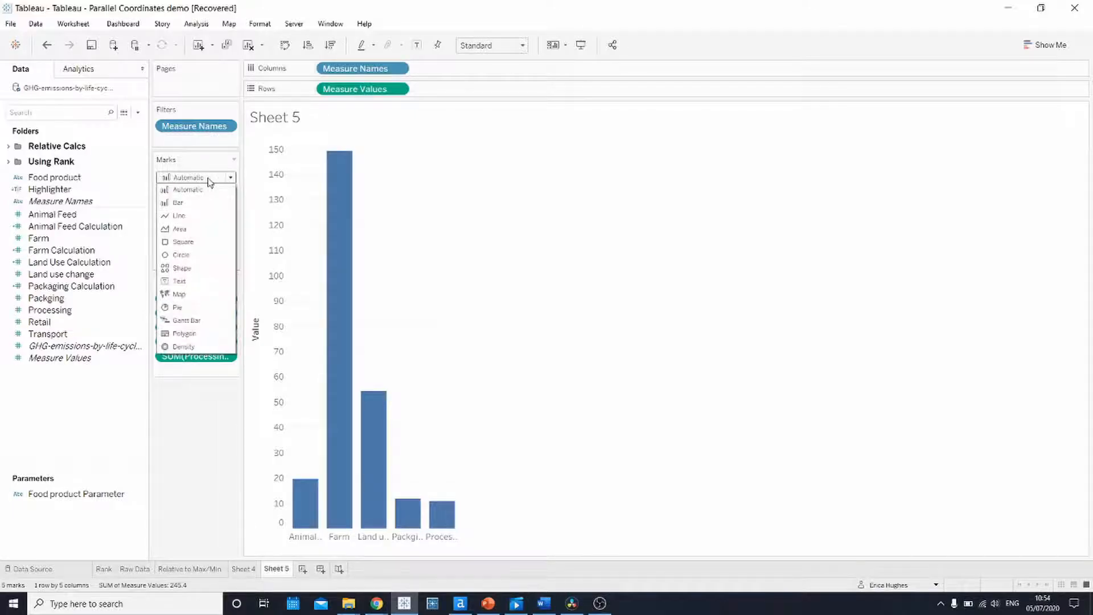
pyautogui.click(179, 217)
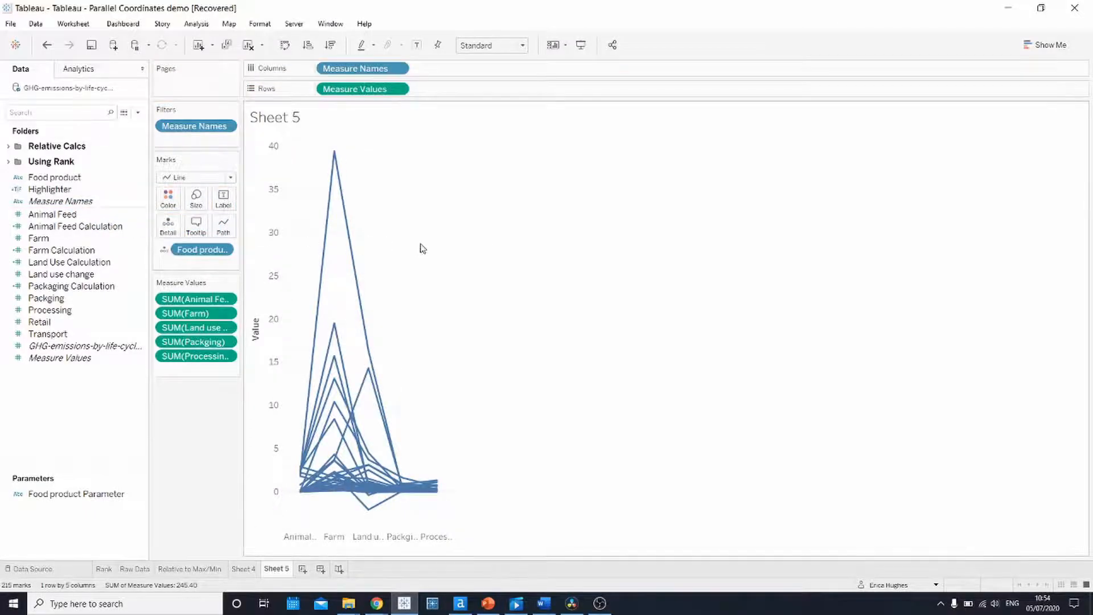
# - Fit the line chart to Entire View instead of Standard
pyautogui.click(522, 45)
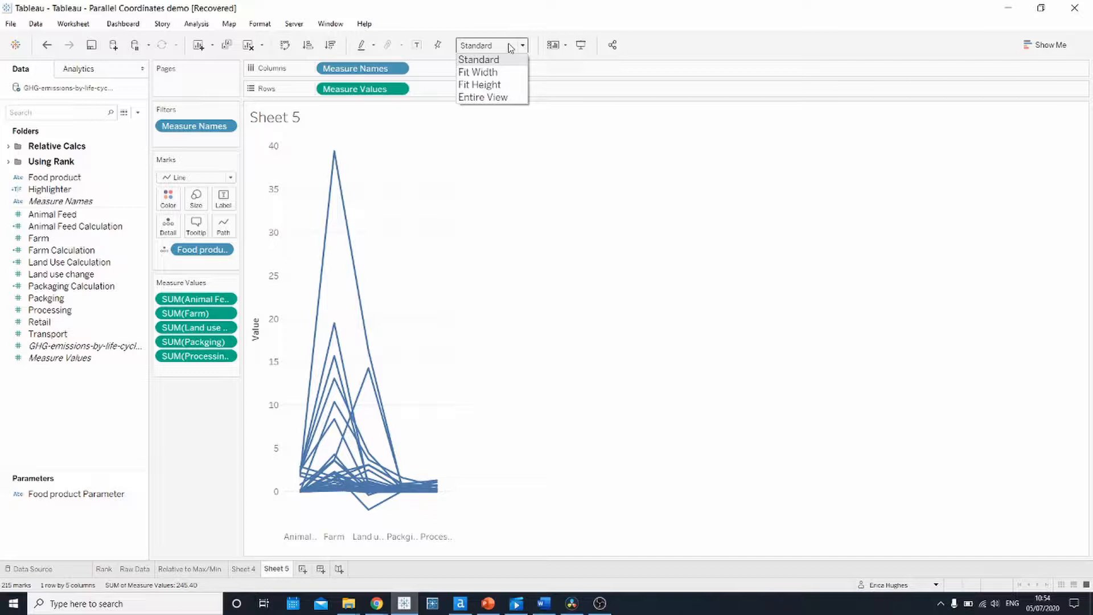
pyautogui.click(483, 97)
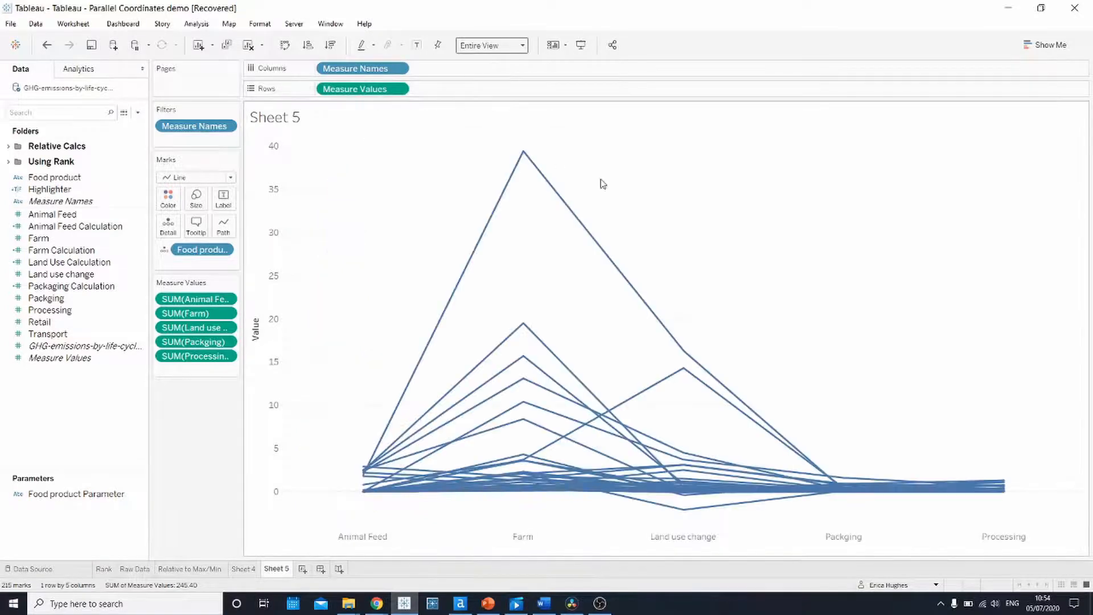
pyautogui.moveTo(748, 240)
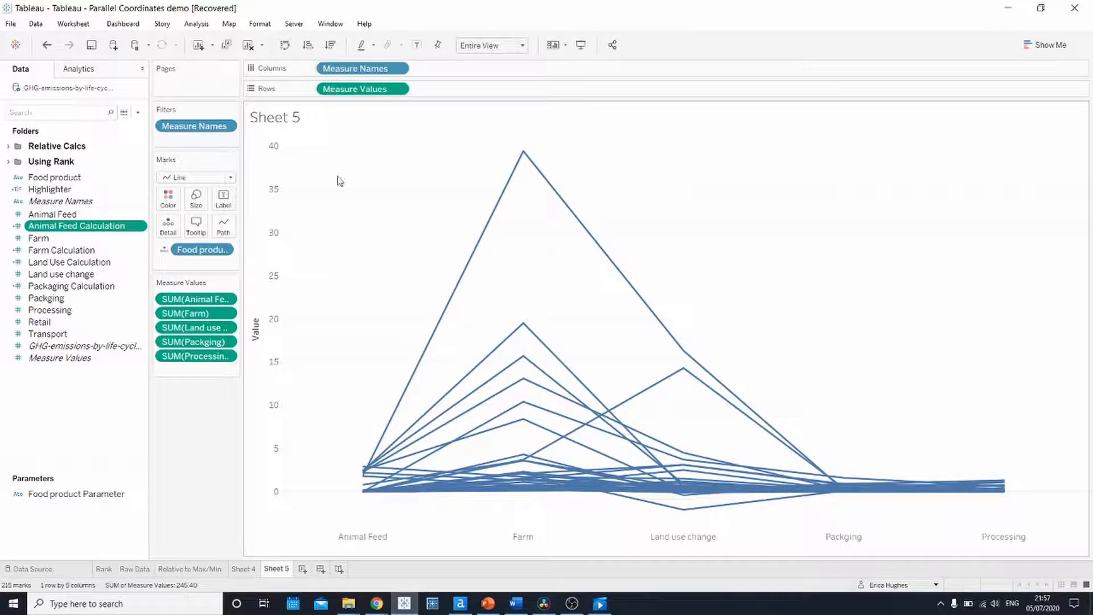
# - Edit the Animal Feed Calculation field to view its window min-max normalisation formula
pyautogui.rightClick(77, 225)
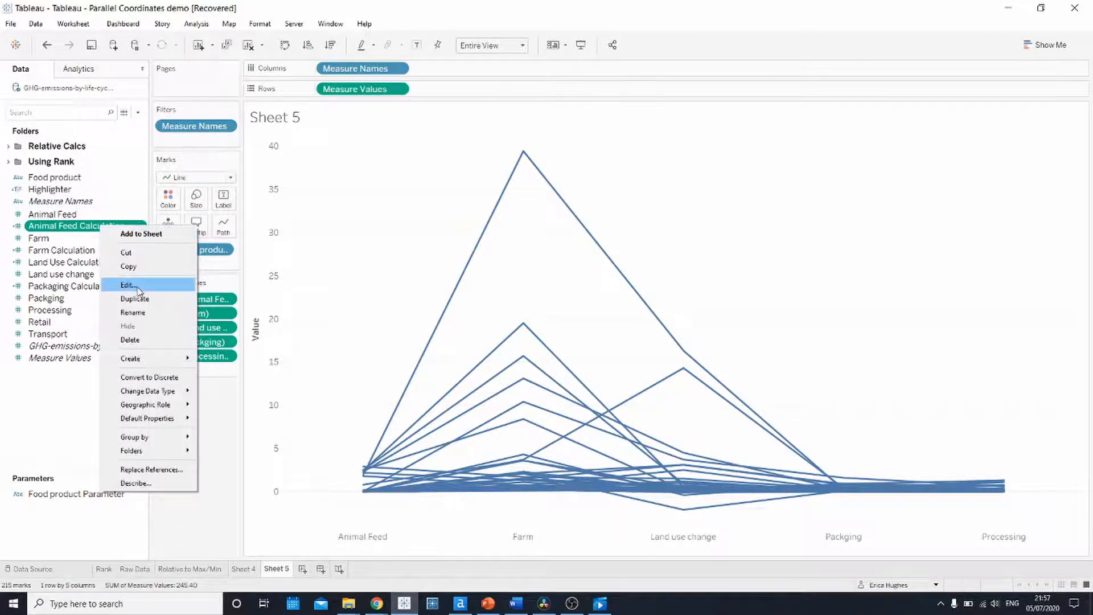
pyautogui.click(128, 285)
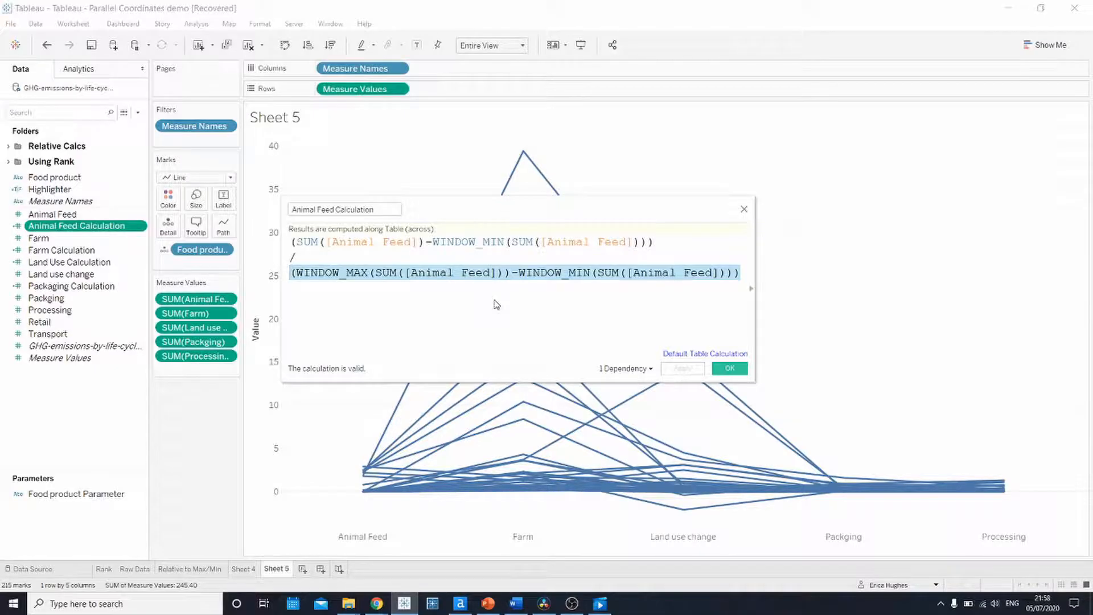
# - Close the editor and swap SUM(Animal Feed) for Animal Feed Calculation on Measure Values
pyautogui.click(728, 368)
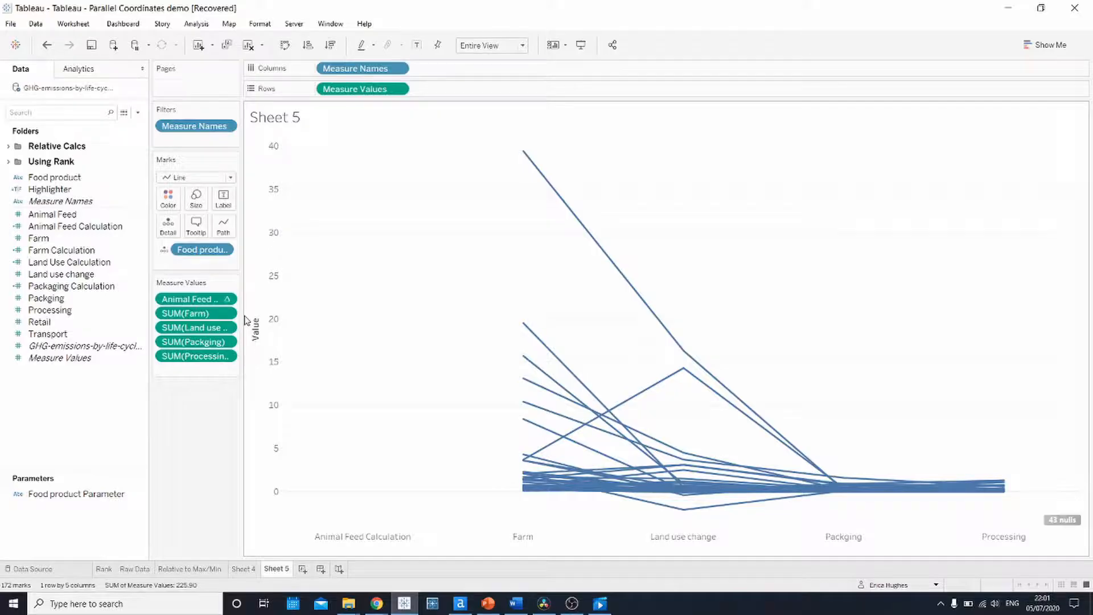
# - Replace Farm, Land Use and Packaging with their calculations and remove SUM(Processing)
pyautogui.click(61, 274)
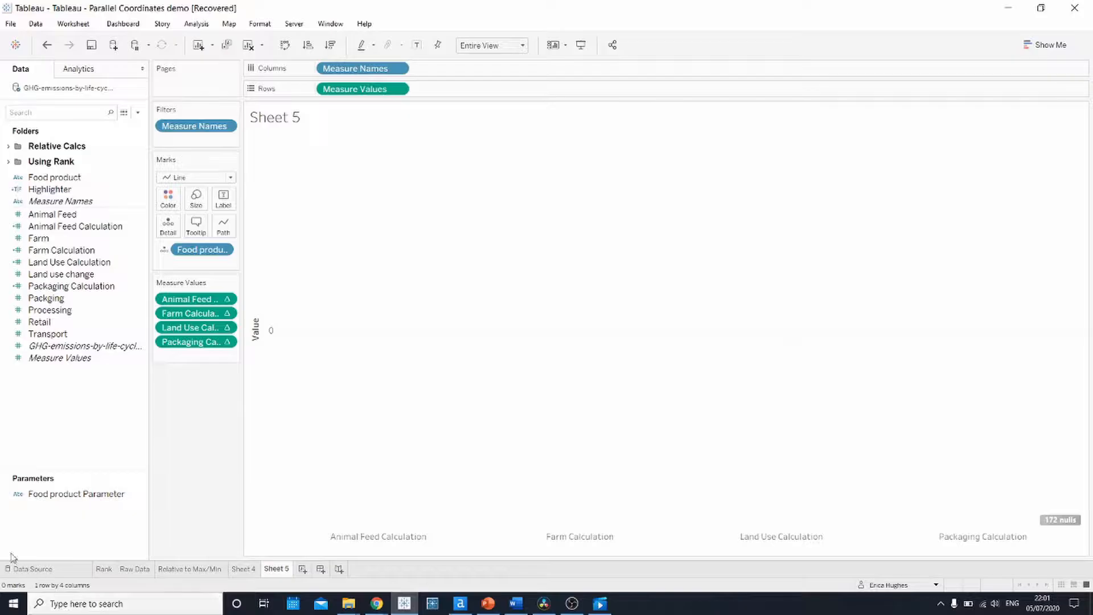
pyautogui.click(194, 300)
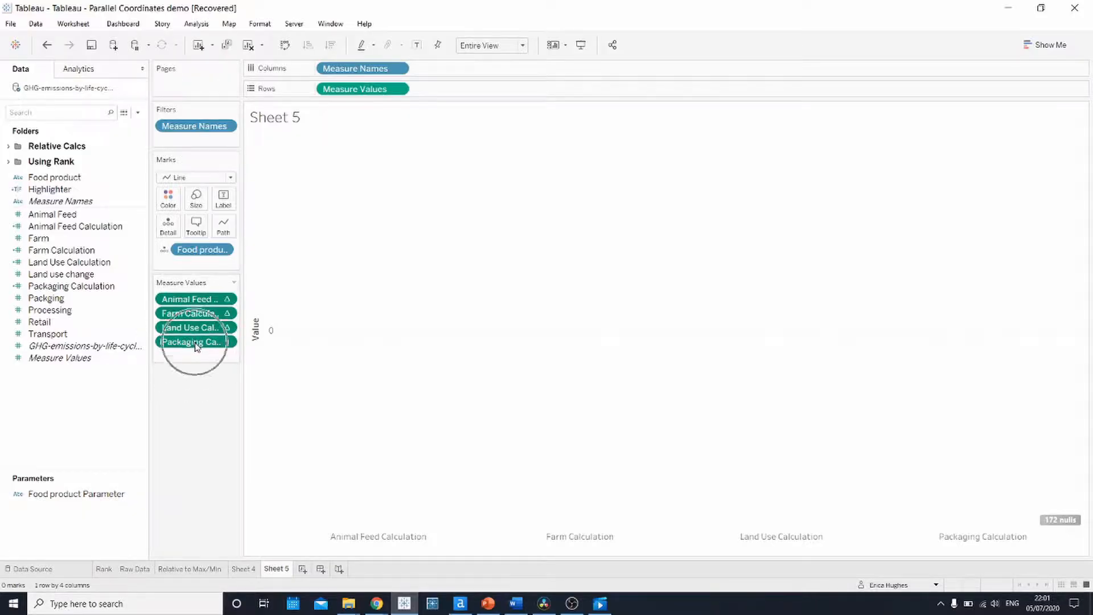
# - Compute the calculations along Food product for 0–1 scaling and reorder the calculation pills
pyautogui.rightClick(194, 342)
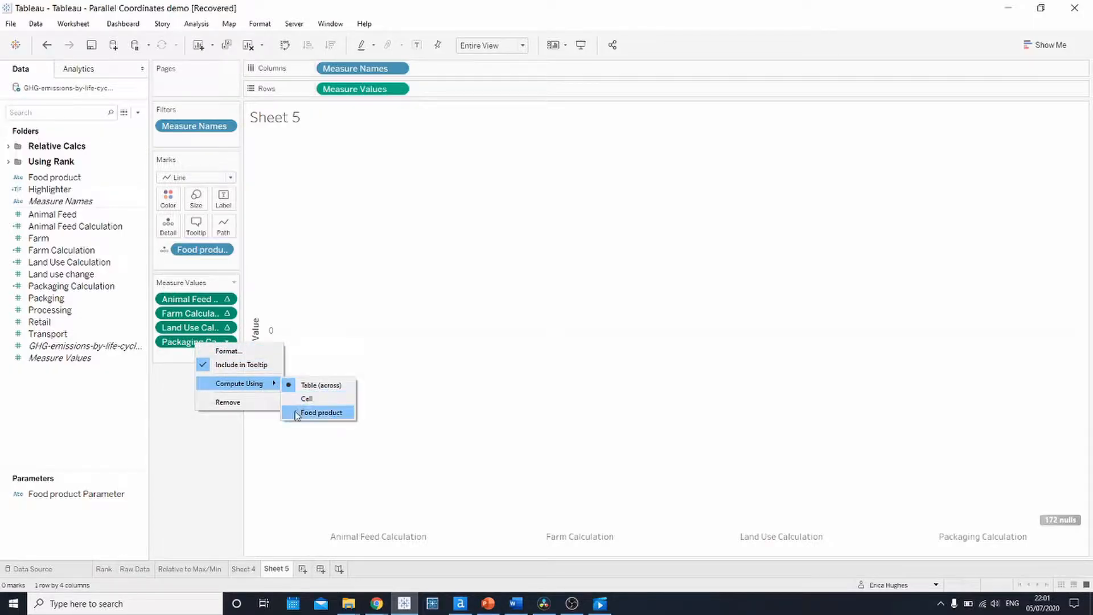
pyautogui.click(321, 413)
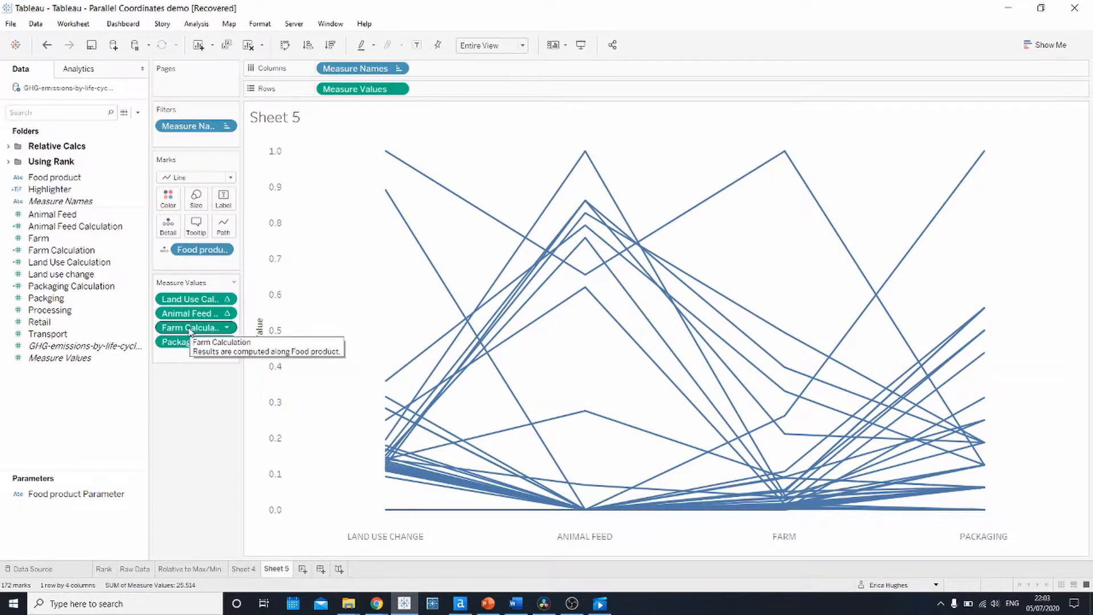
pyautogui.moveTo(195, 327); pyautogui.dragTo(195, 310)
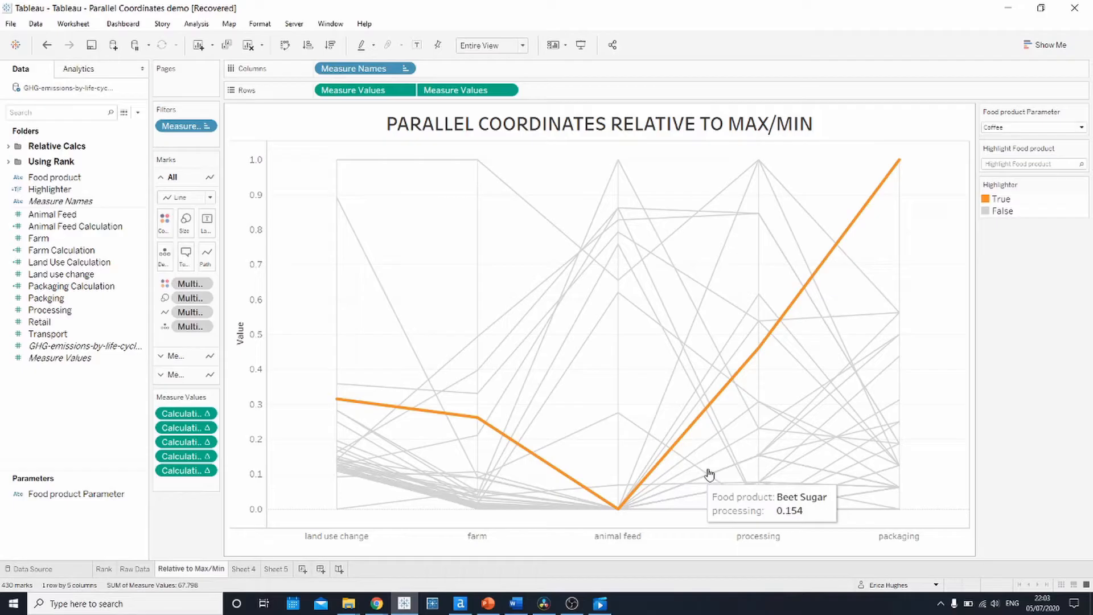
pyautogui.moveTo(1014, 331)
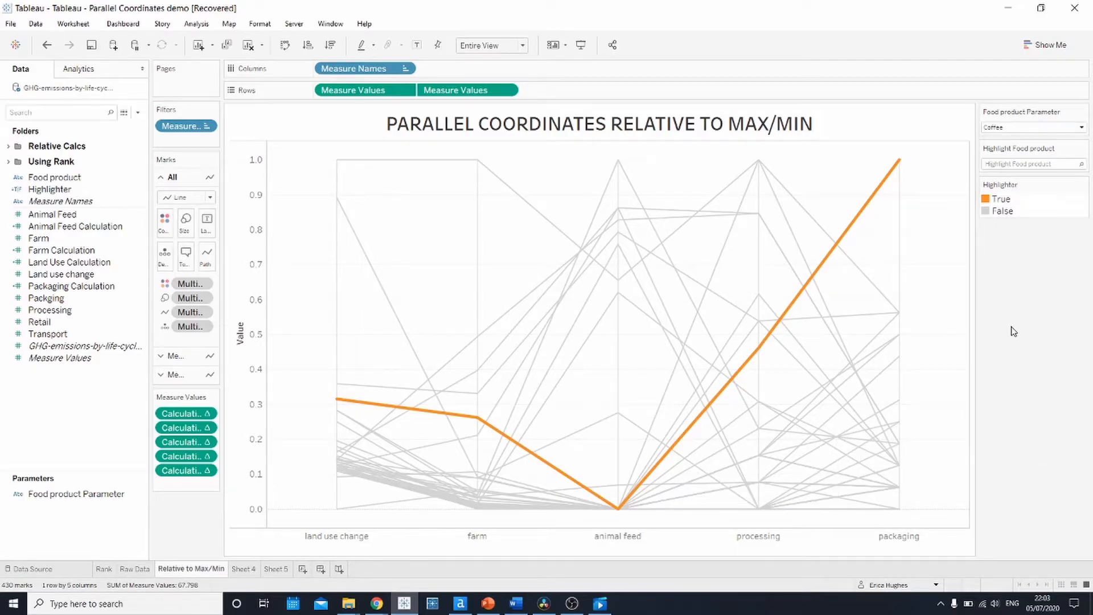